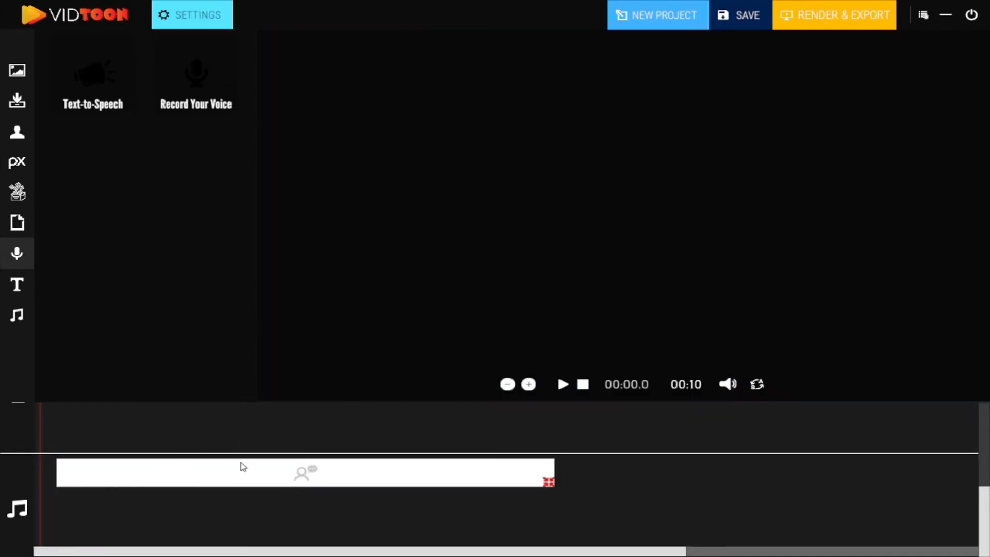
Open the Settings panel of the text-to-speech clip on the audio timeline
click(304, 472)
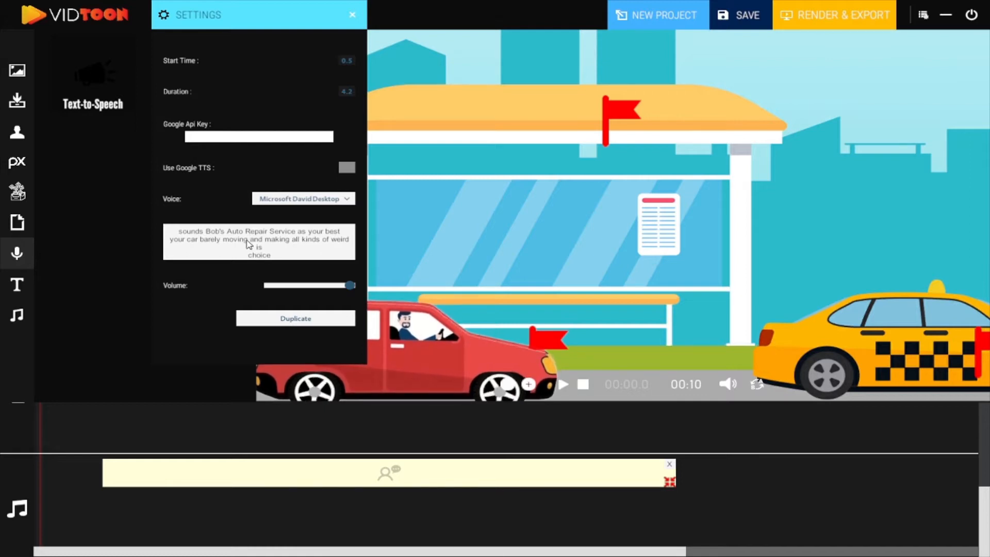
double_click(259, 231)
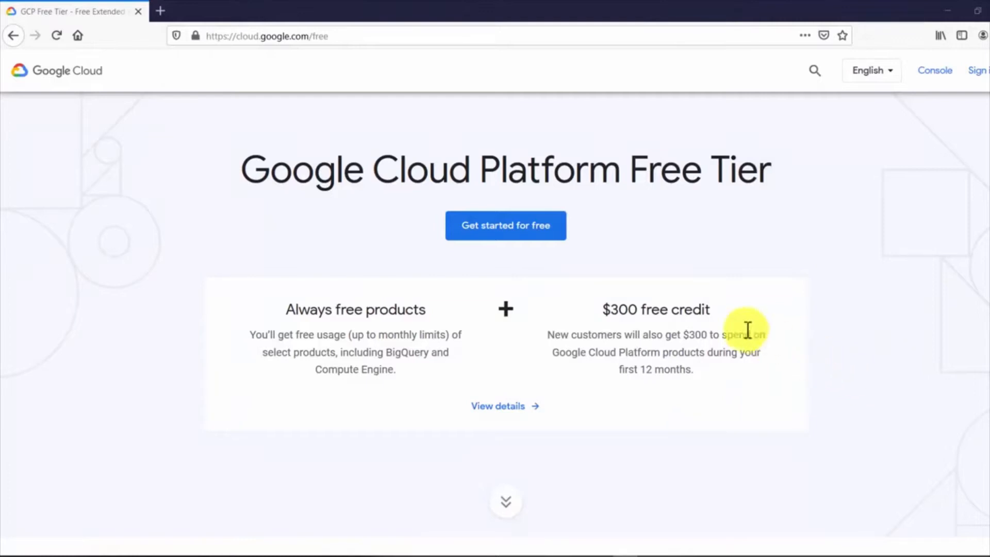
Start the Google Cloud free trial, accept the Terms of Service and reach Step 2
click(505, 225)
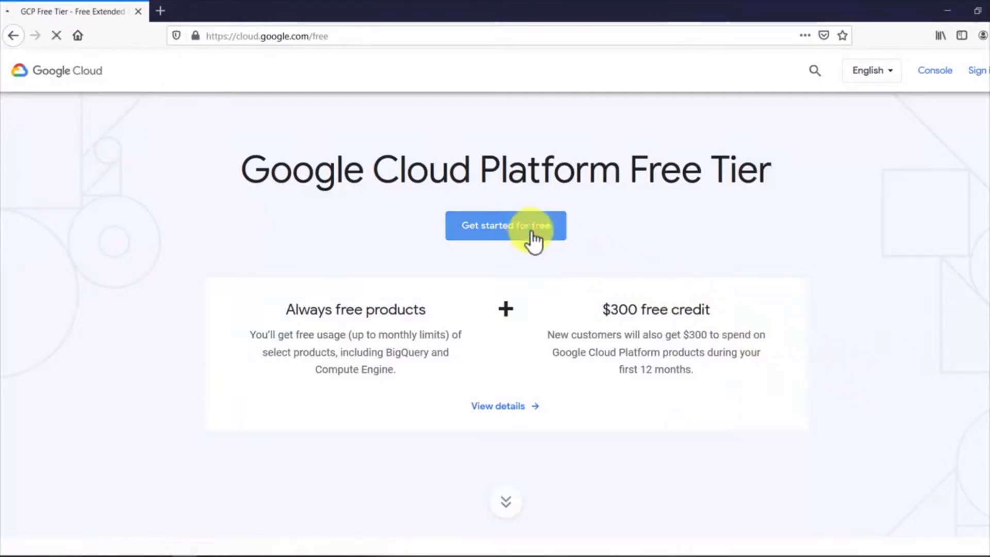
click(506, 226)
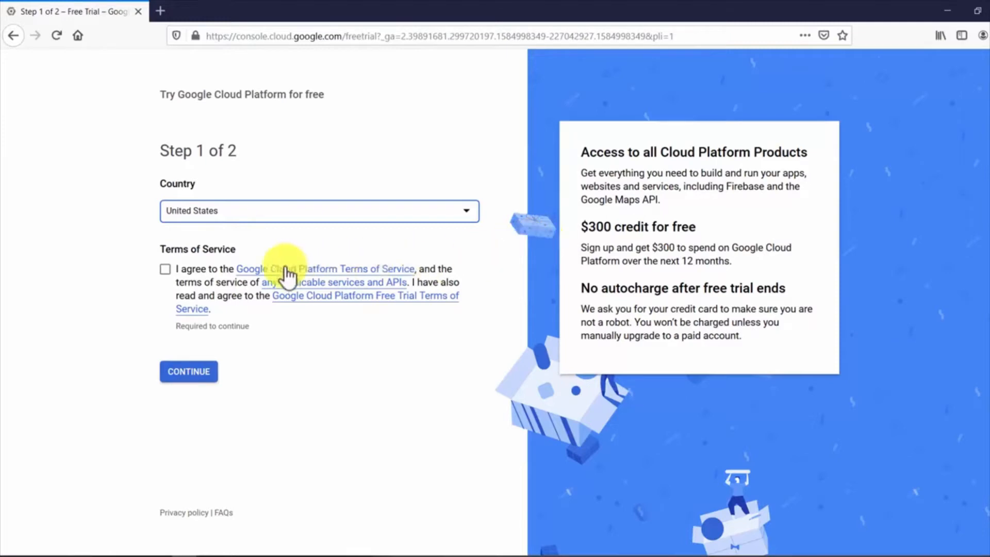
click(165, 269)
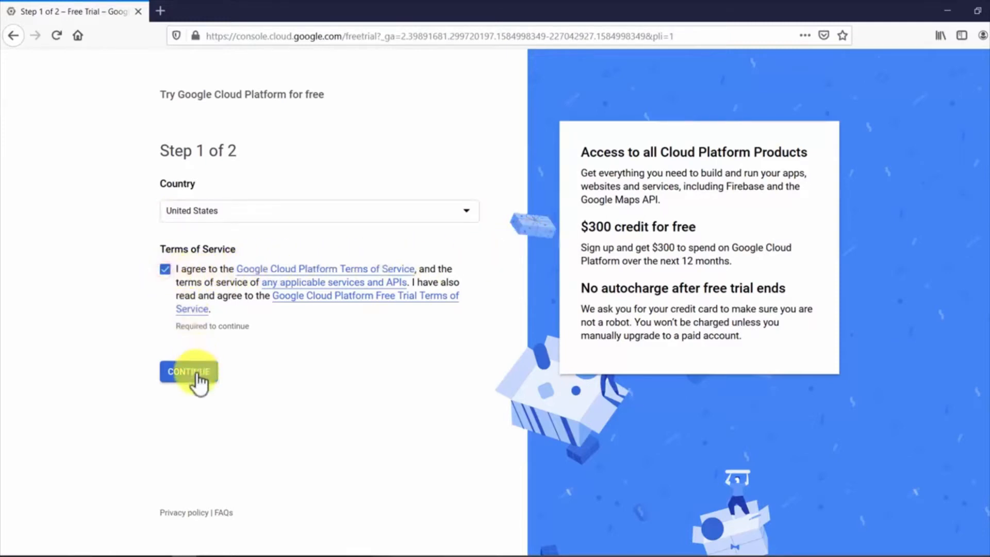
click(187, 371)
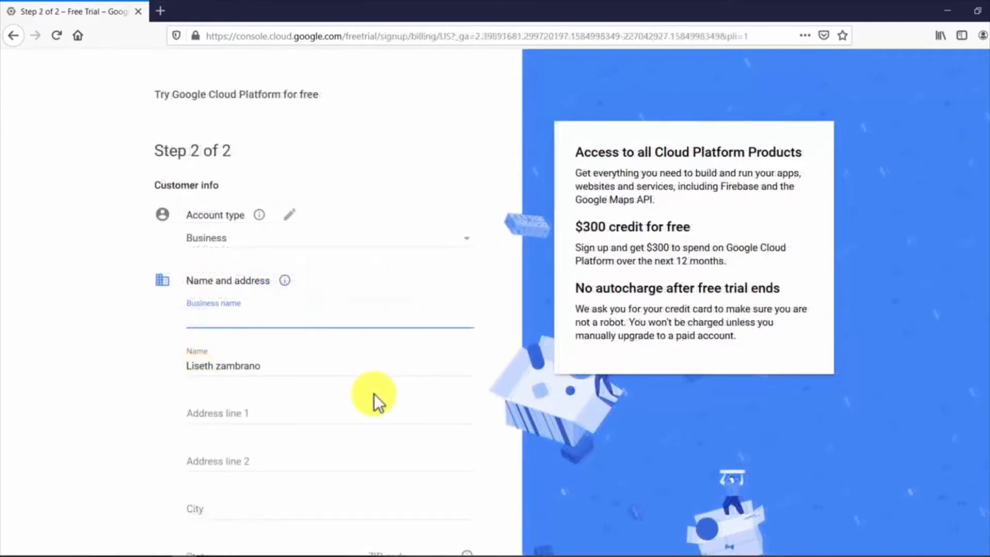
scroll(down, 3)
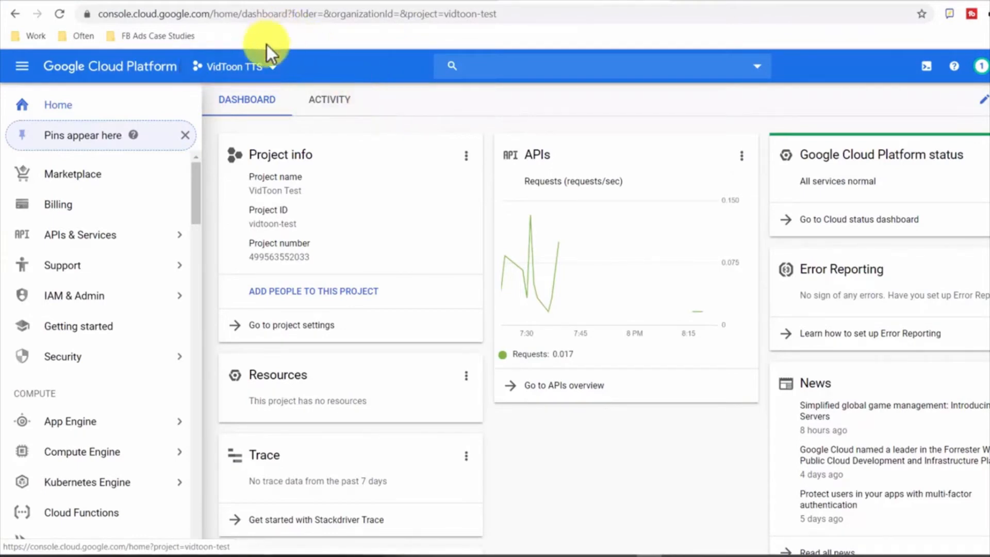
Search the API Library for 'text' and enable the Cloud Text-to-Speech API
click(234, 66)
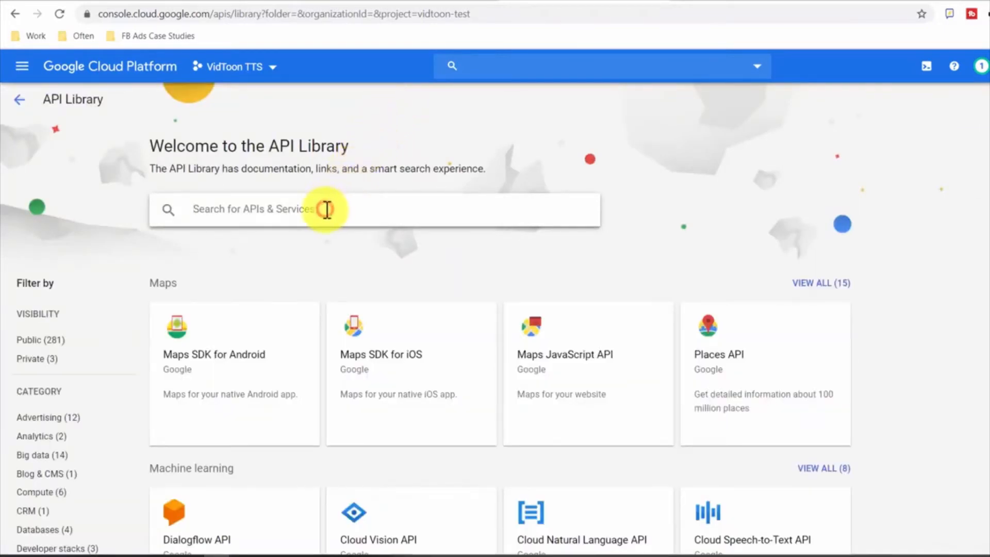
text(tex)
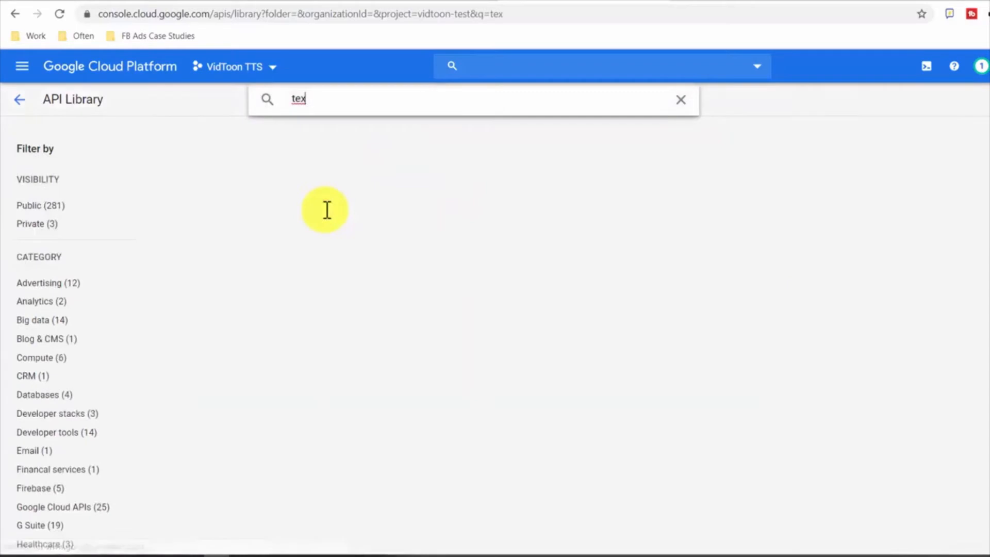
text(t)
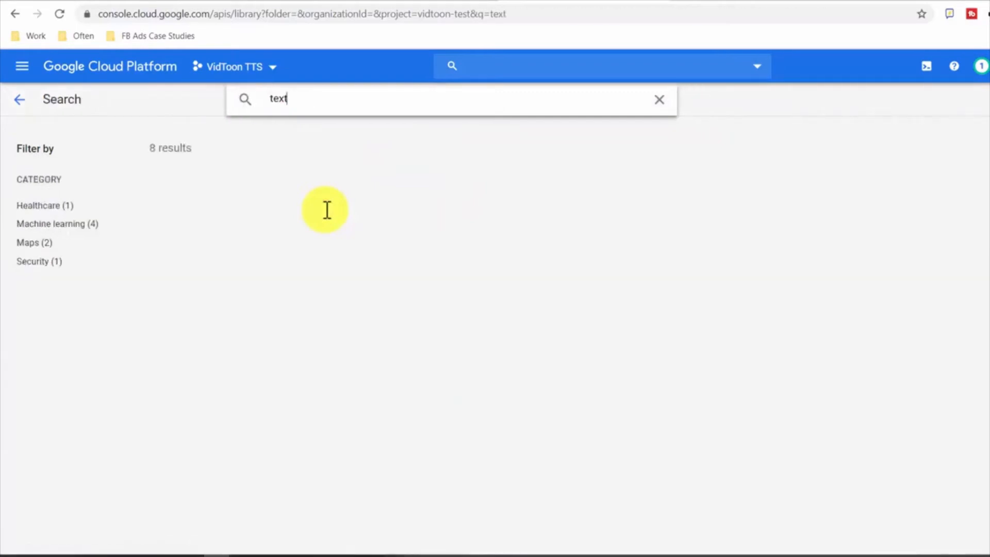
click(325, 209)
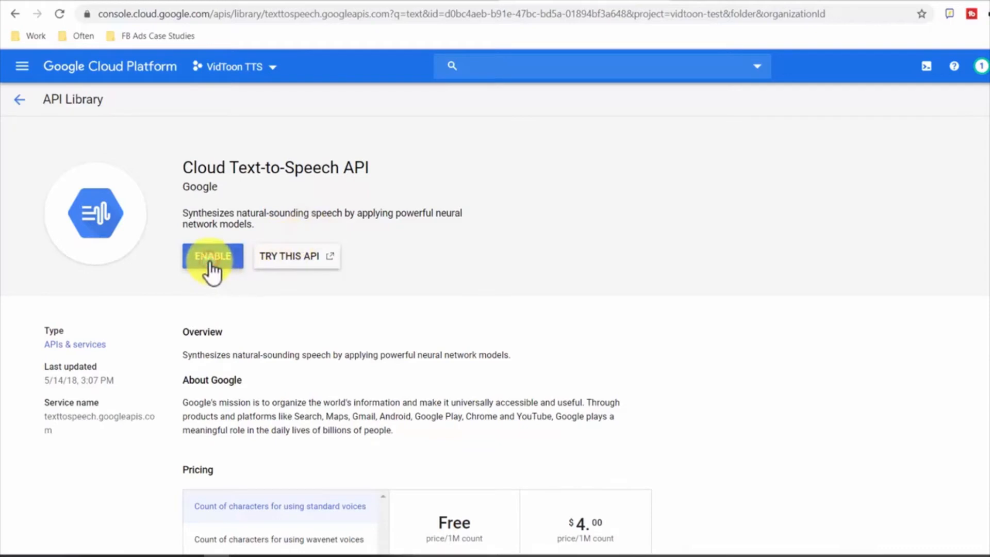
click(212, 256)
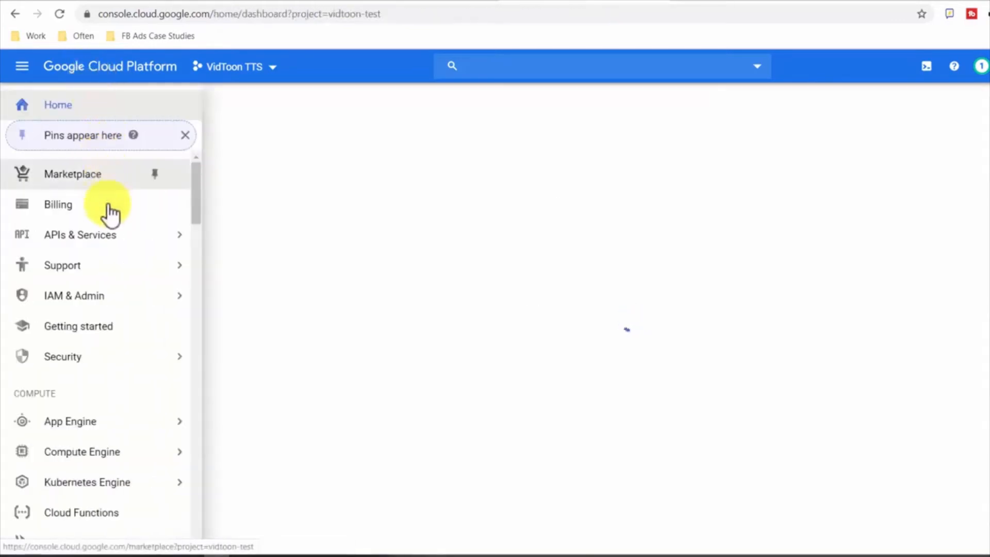
Create an API key under APIs & Services > Credentials and copy it
click(227, 287)
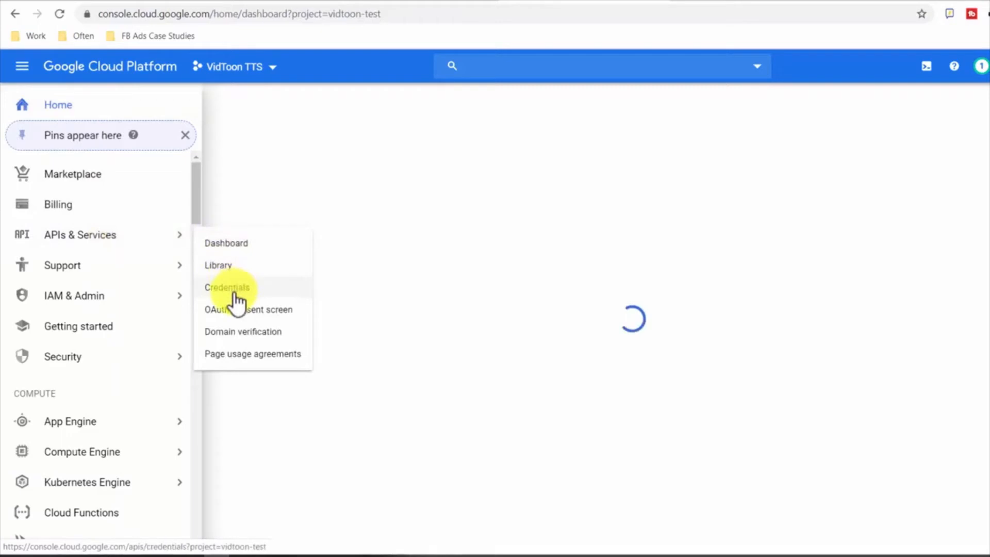
click(226, 287)
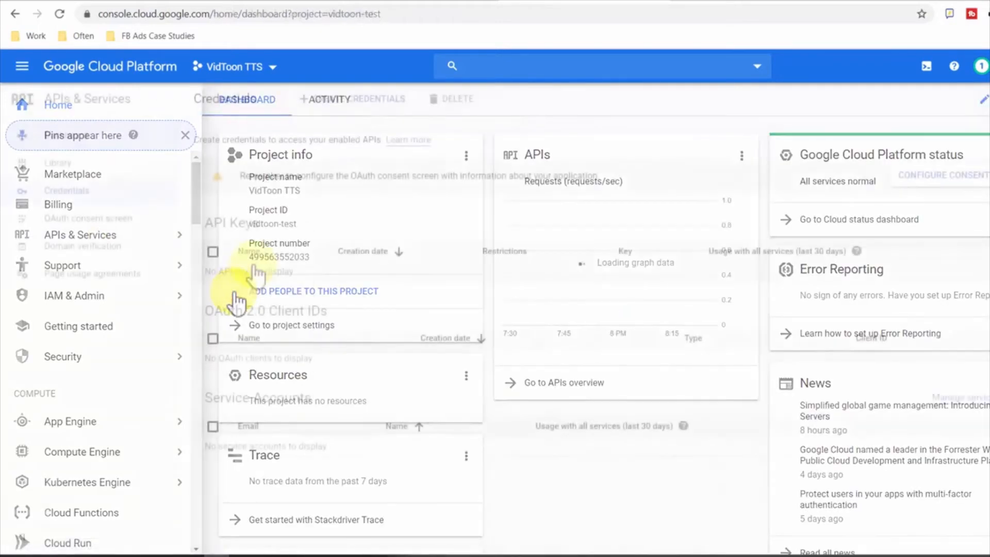
click(359, 98)
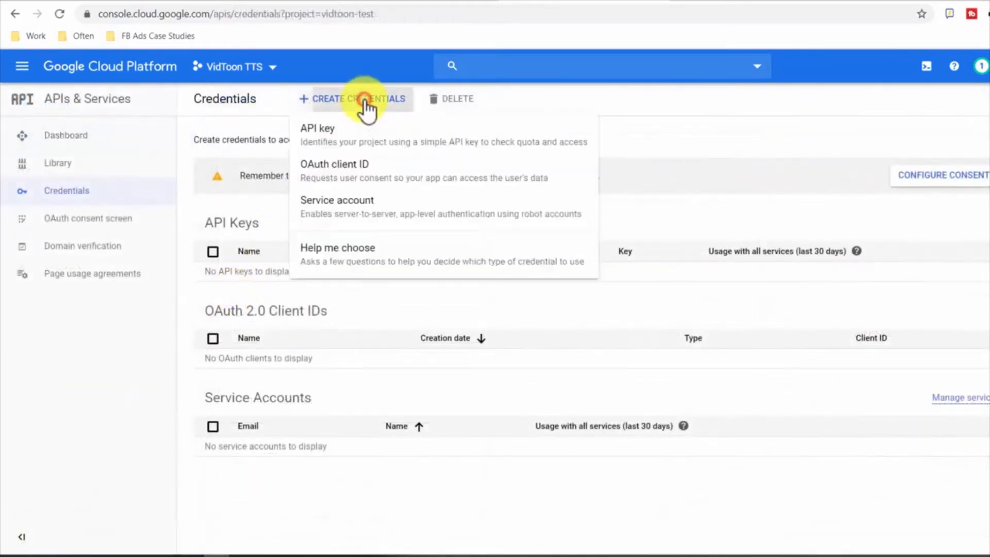
click(317, 129)
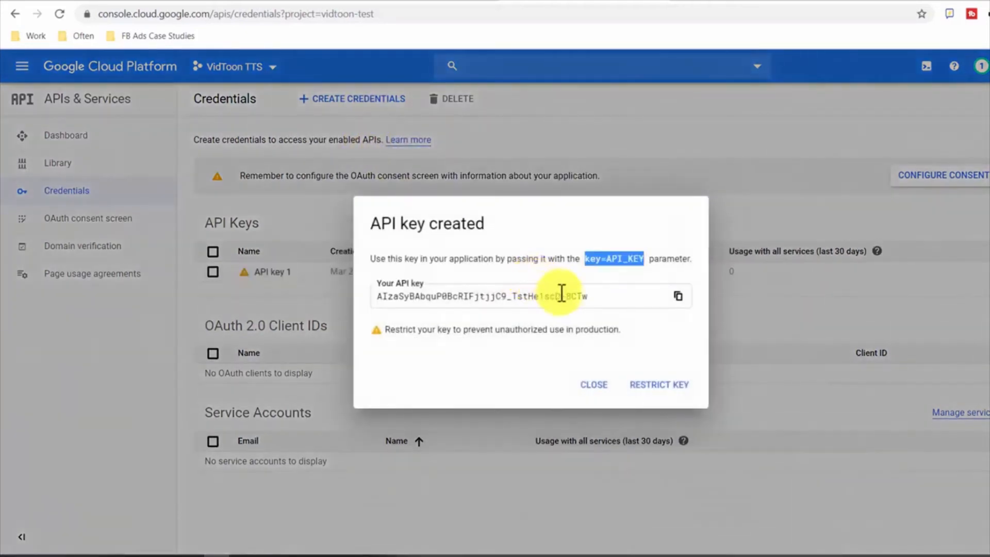
click(678, 295)
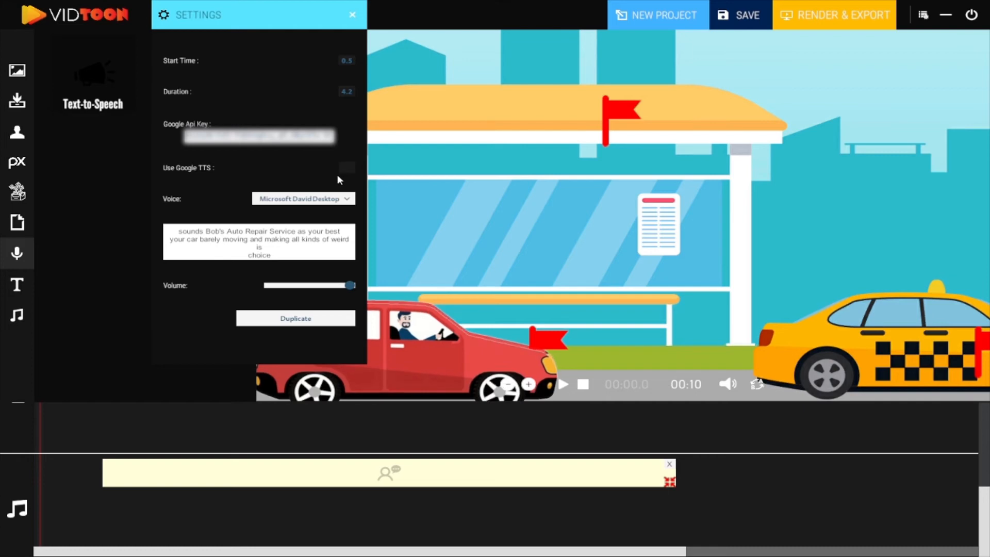
Enable Use Google TTS and pick a Google voice from the Voice list
click(346, 168)
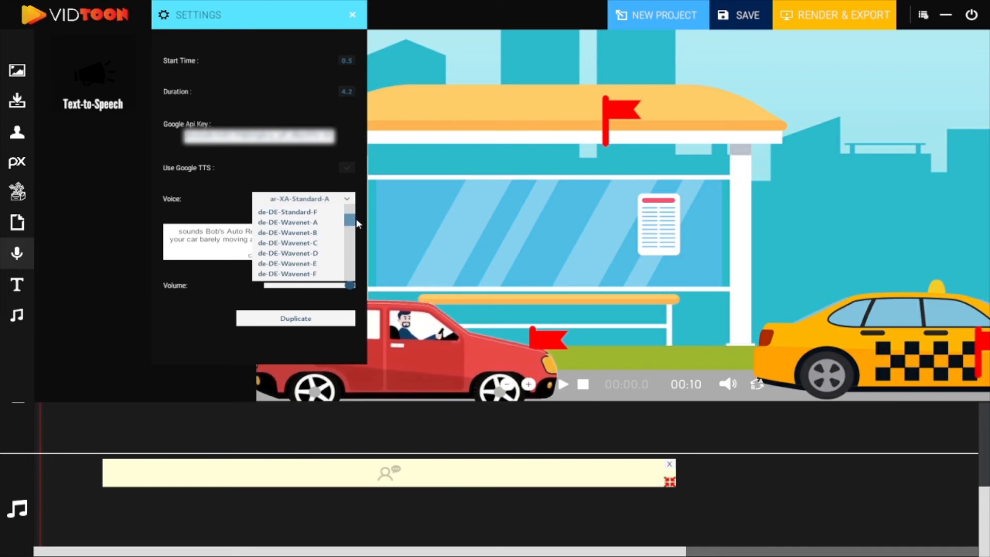
scroll(down, 3)
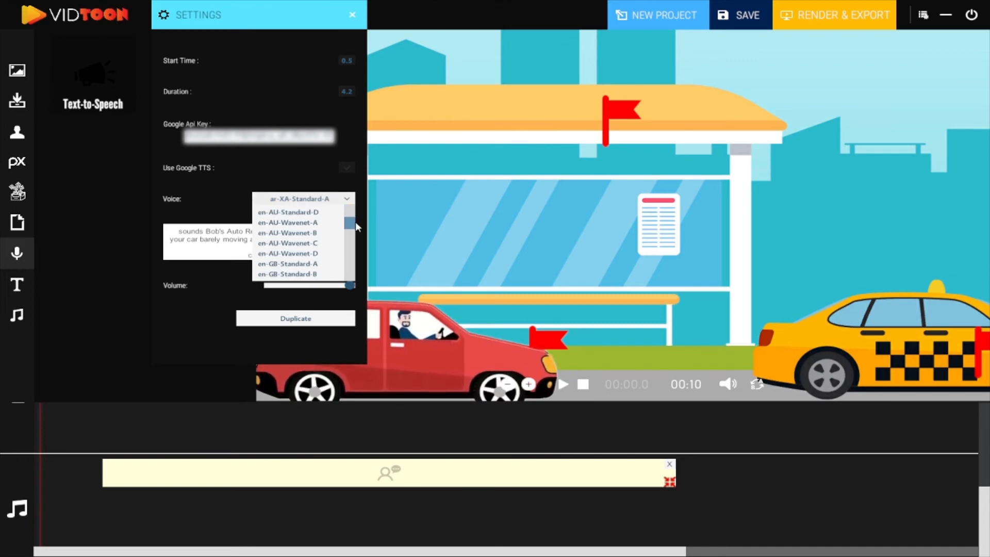
scroll(down, 3)
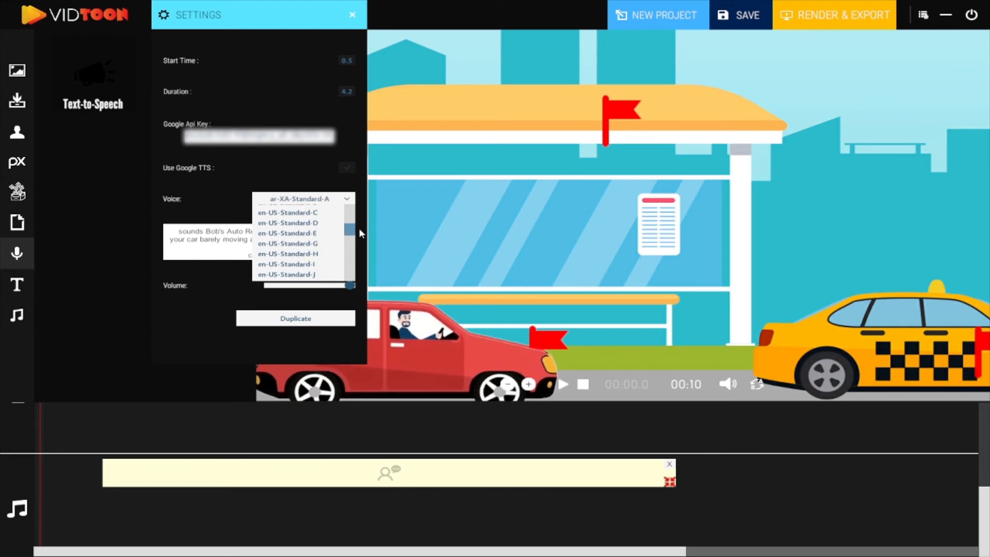
click(287, 243)
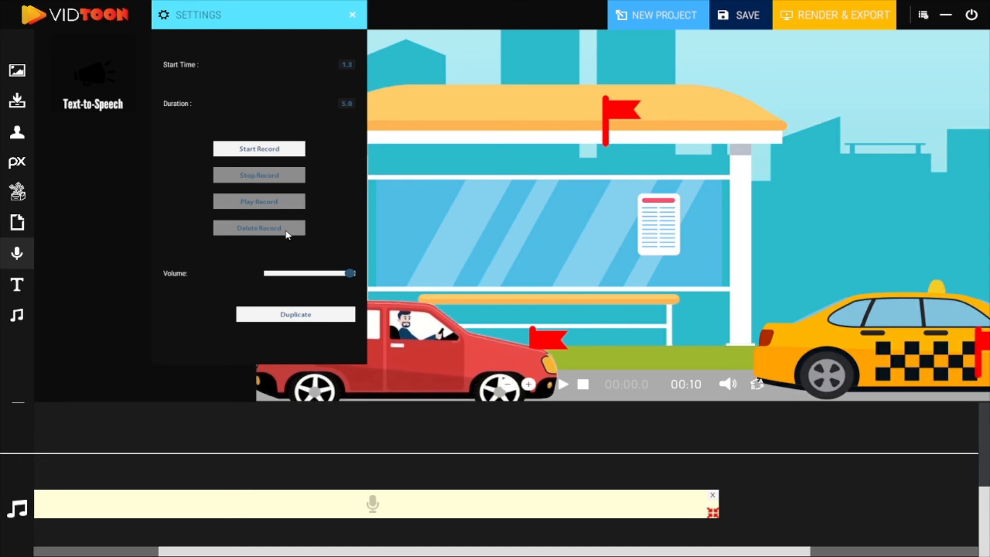
Record a spoken narration into the recorded-voice clip with Start Record and Stop Record
click(259, 148)
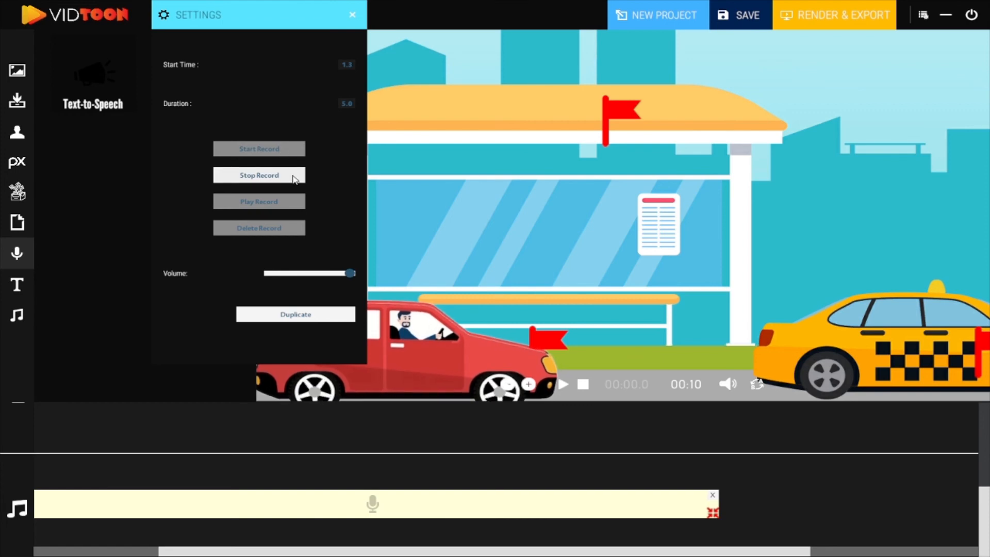
click(258, 175)
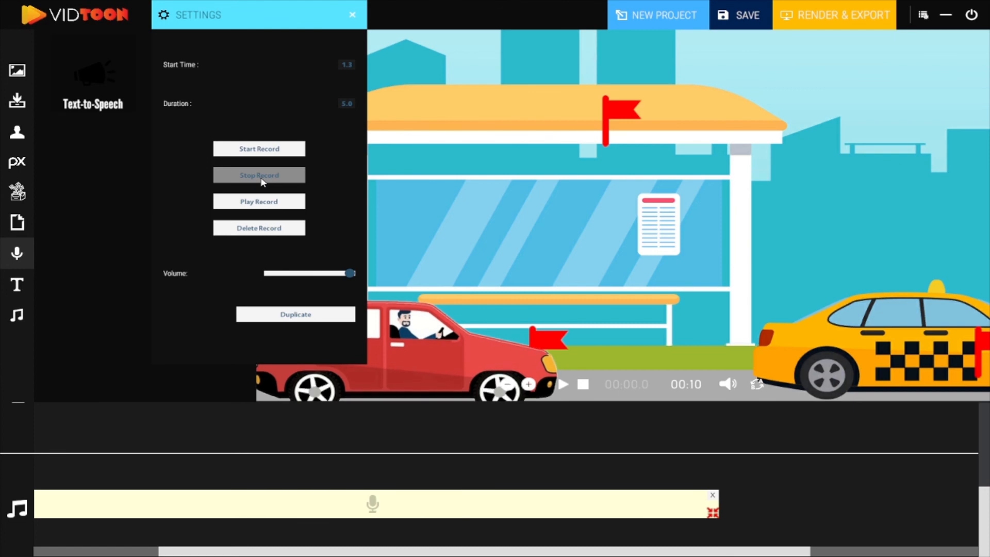